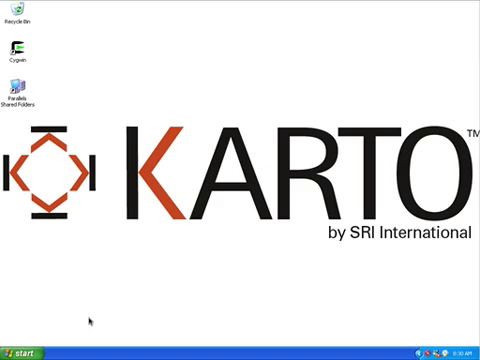
{"action": "mouse_move", "coordinate": [80, 320]}
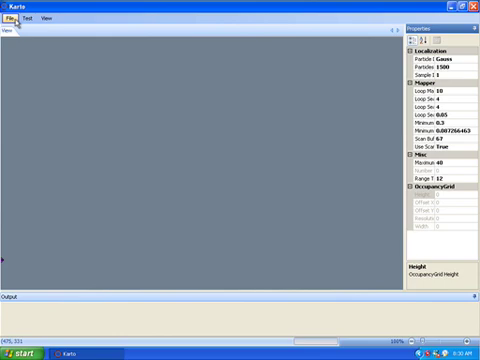
Show the File menu's recent datasets, including 'intel'.
{"action": "left_click", "coordinate": [13, 25]}
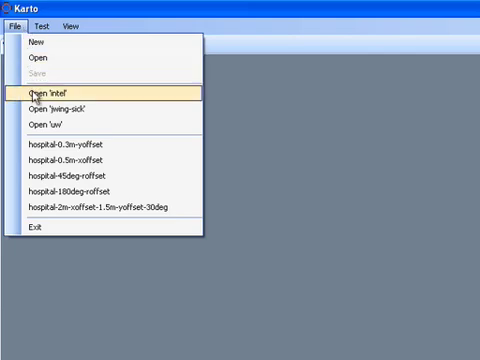
Open the 'intel' dataset to display its building occupancy-grid map.
{"action": "left_click", "coordinate": [52, 94]}
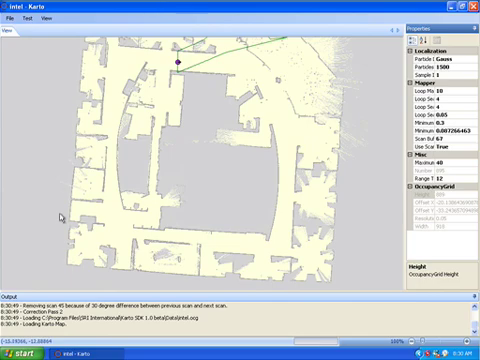
{"action": "mouse_move", "coordinate": [62, 216]}
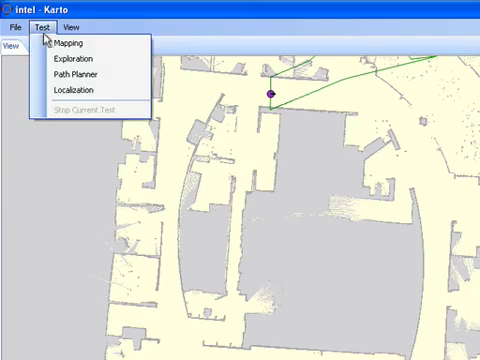
{"action": "mouse_move", "coordinate": [75, 61]}
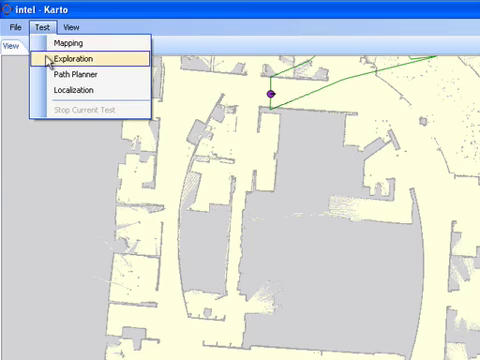
{"action": "mouse_move", "coordinate": [80, 97]}
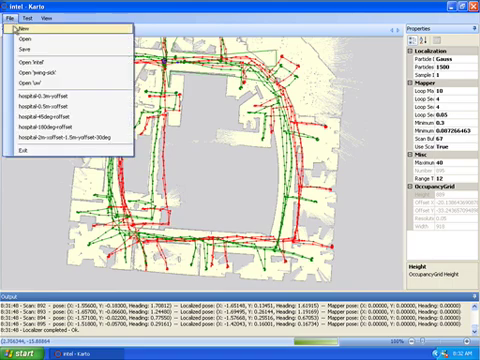
Start a new project with the 'spawar' dataset and a blank view.
{"action": "left_click", "coordinate": [18, 34]}
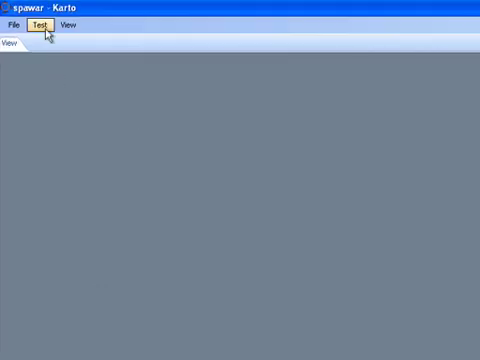
Run the Mapping test on spawar, accepting the default map resolution.
{"action": "left_click", "coordinate": [40, 24]}
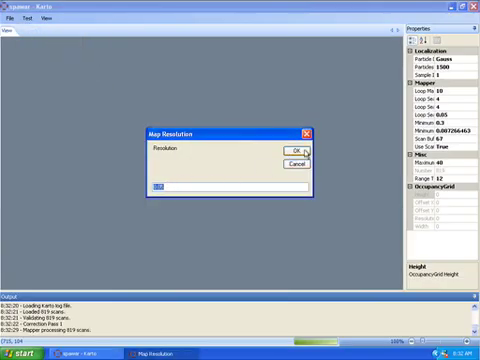
{"action": "left_click", "coordinate": [287, 153]}
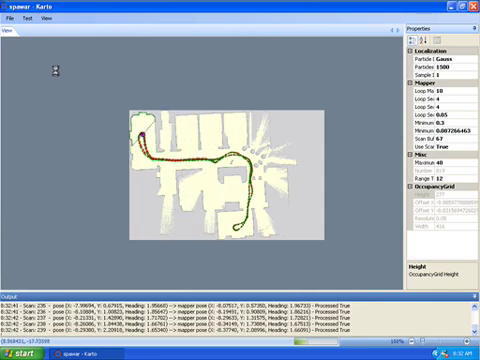
Stop the spawar mapping run to keep the partial map, then show the Test menu.
{"action": "left_click", "coordinate": [38, 24]}
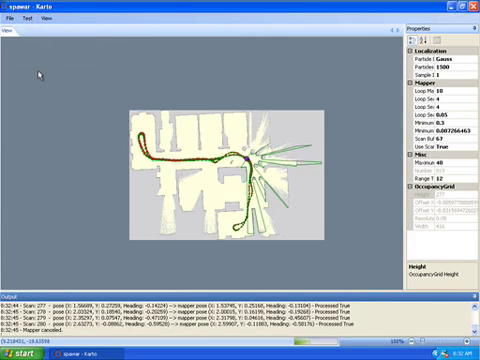
{"action": "left_click", "coordinate": [40, 24]}
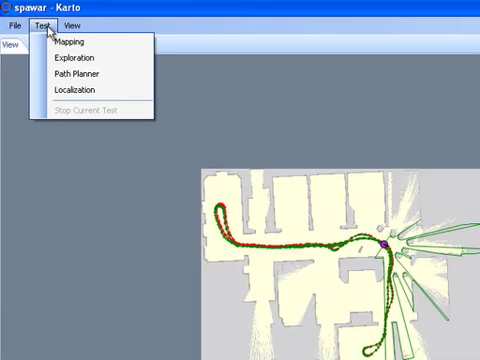